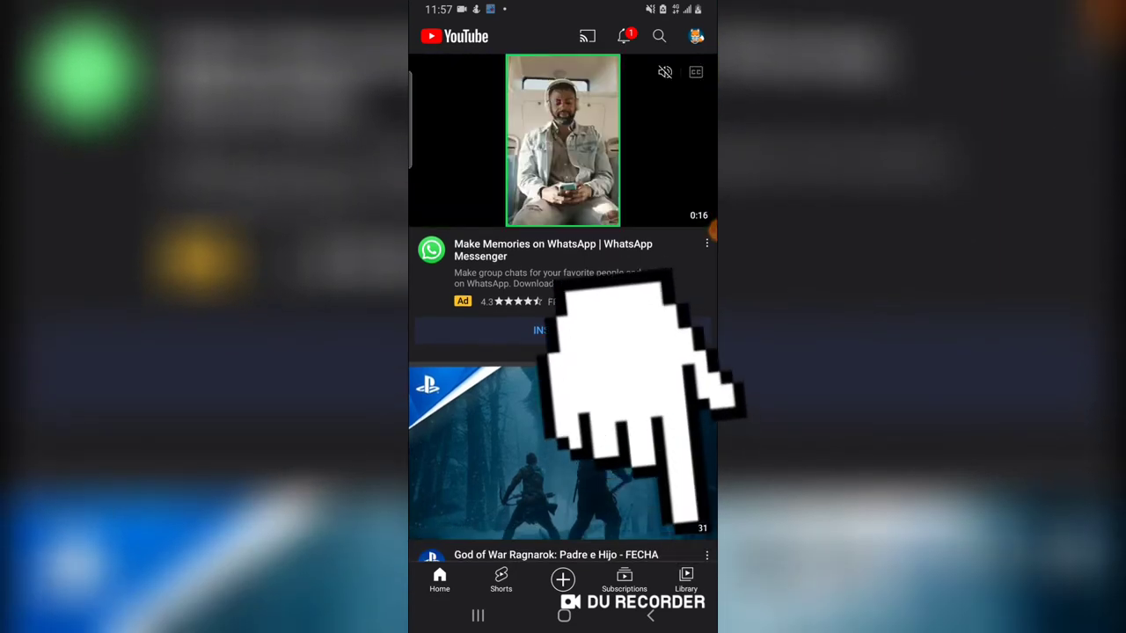
Go to Library and swipe through the History carousel of recently watched videos
{"action": "left_click", "coordinate": [686, 578]}
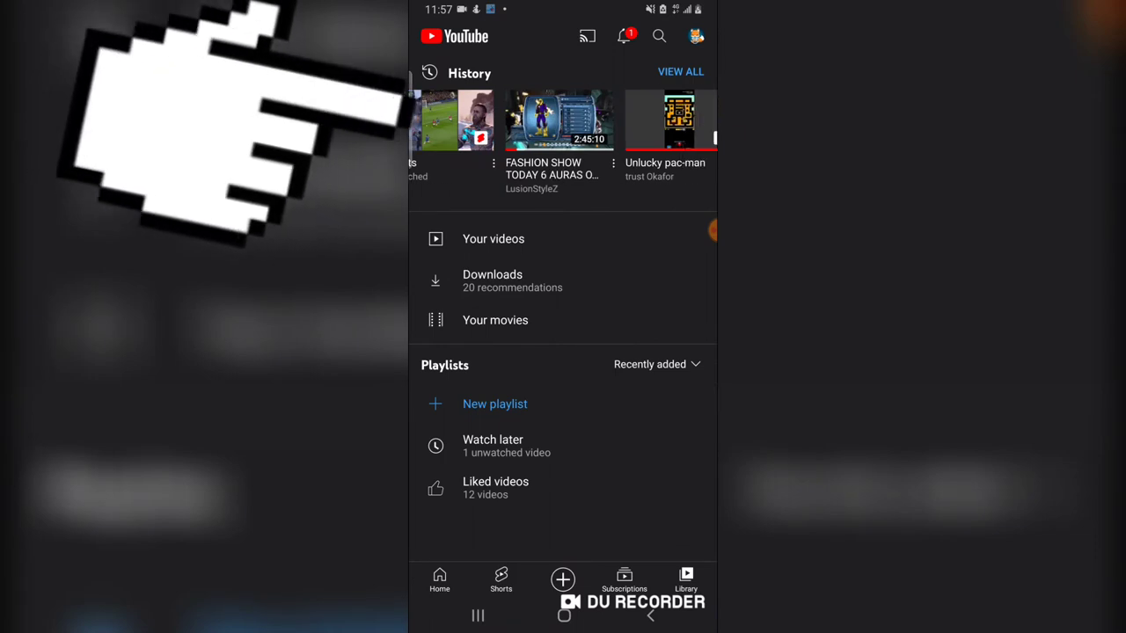
{"action": "scroll", "scroll_direction": "left", "scroll_amount": 3}
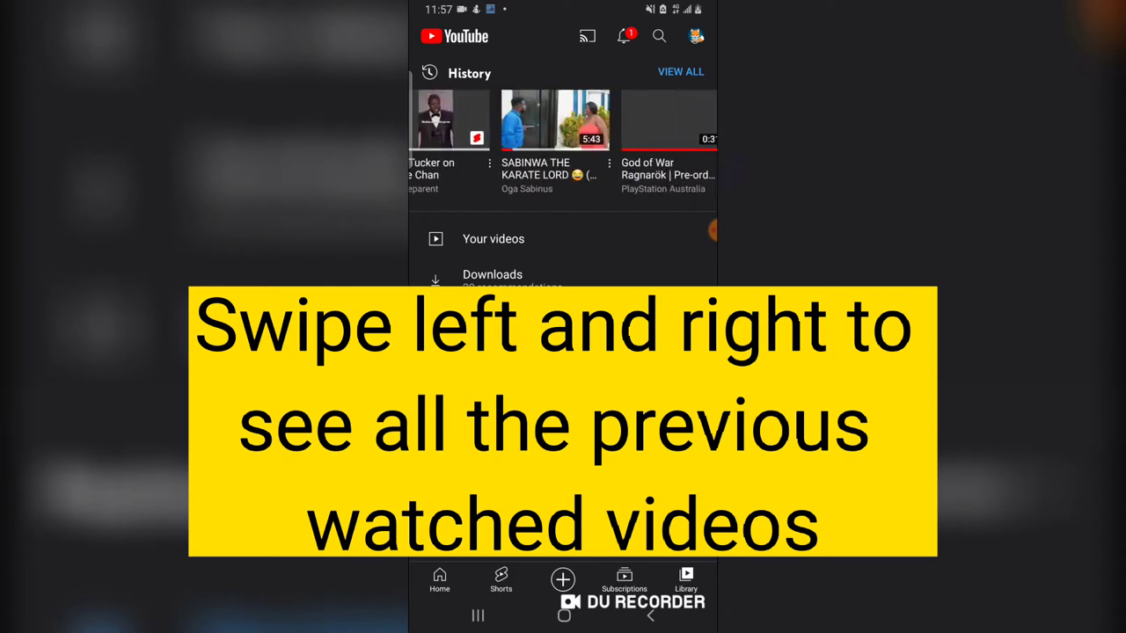
View all History and scroll down through older watched videos into earlier dates
{"action": "scroll", "scroll_direction": "left", "scroll_amount": 3}
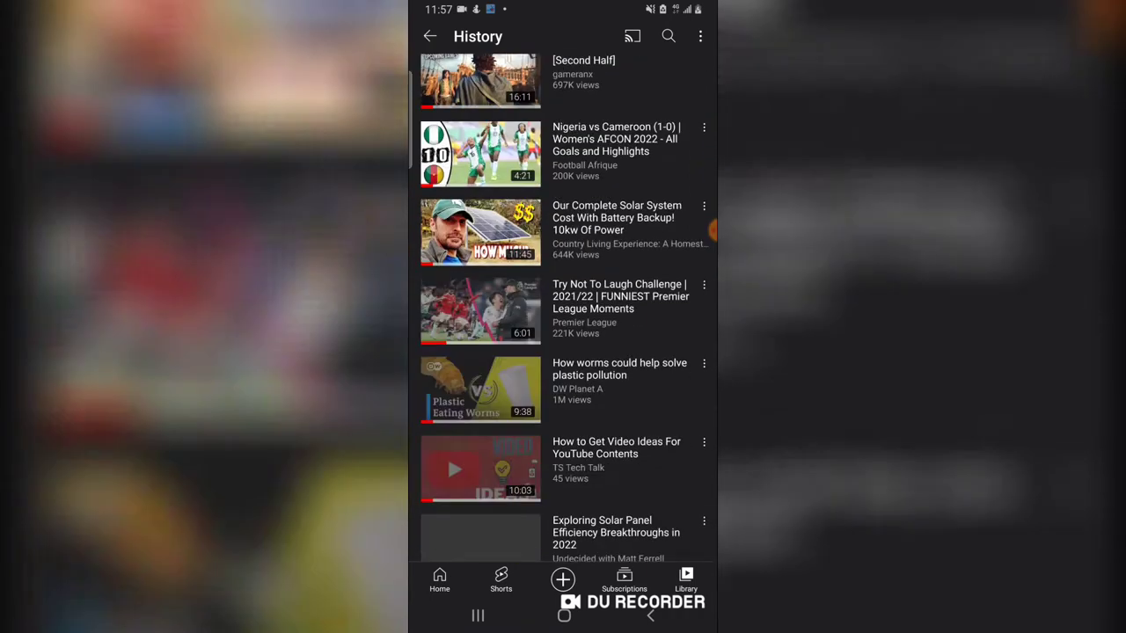
{"action": "scroll", "scroll_direction": "down", "scroll_amount": 3}
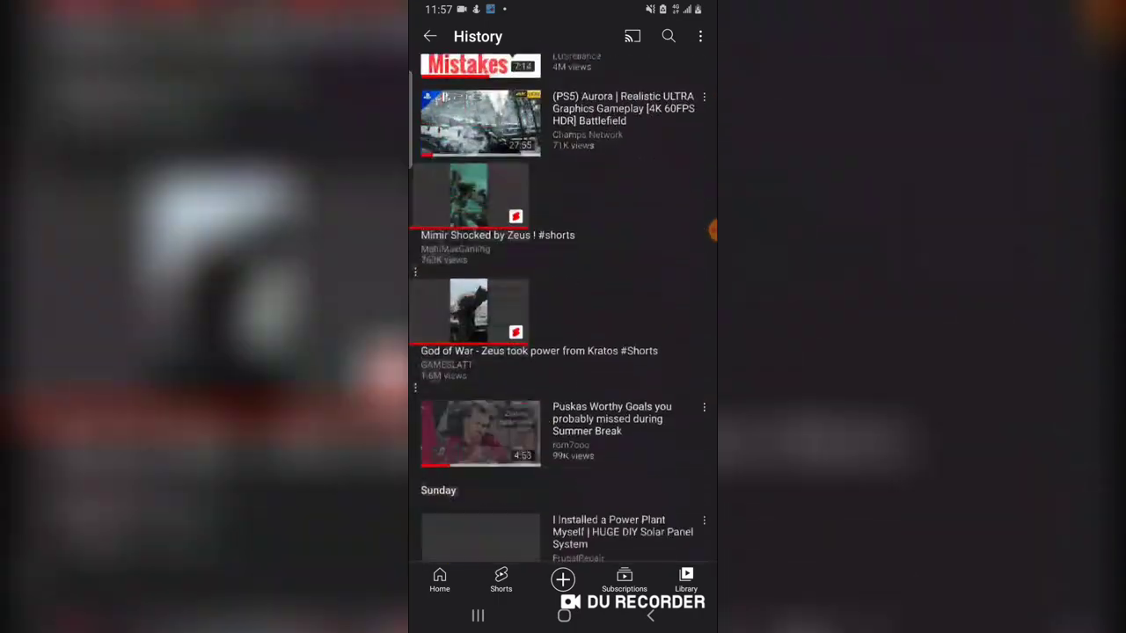
{"action": "scroll", "scroll_direction": "down", "scroll_amount": 3}
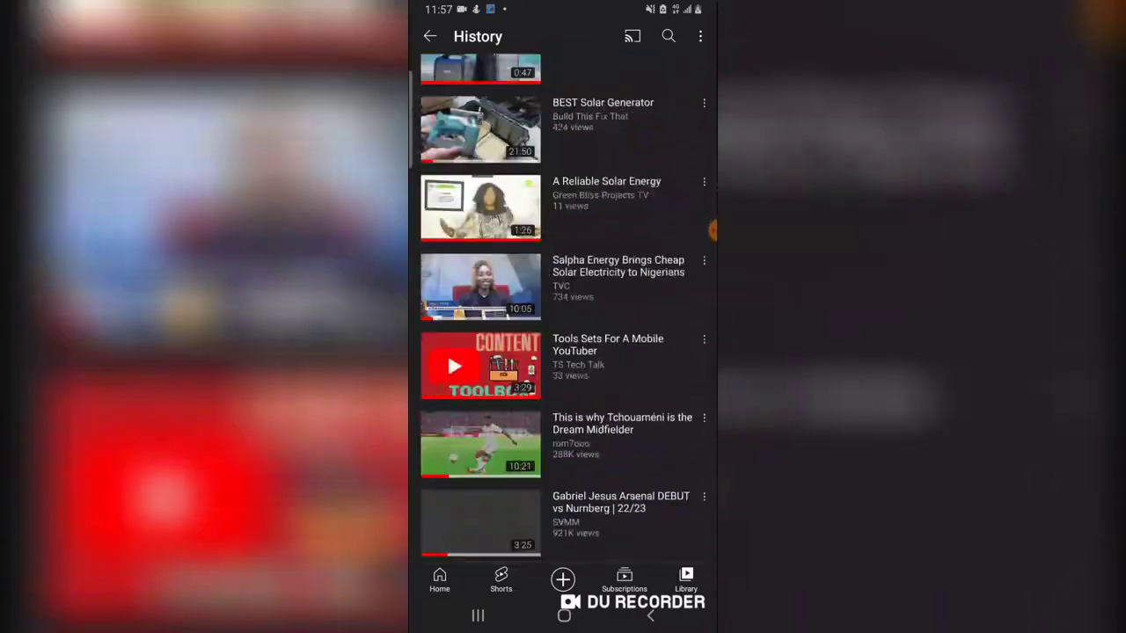
{"action": "scroll", "scroll_direction": "down", "scroll_amount": 3}
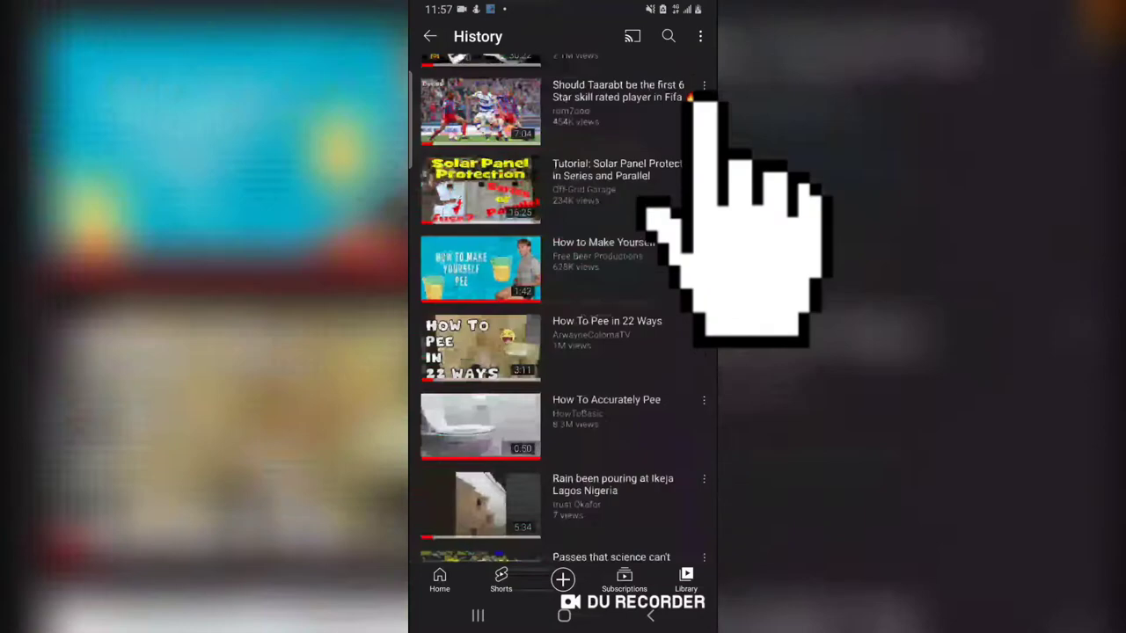
{"action": "scroll", "scroll_direction": "down", "scroll_amount": 3}
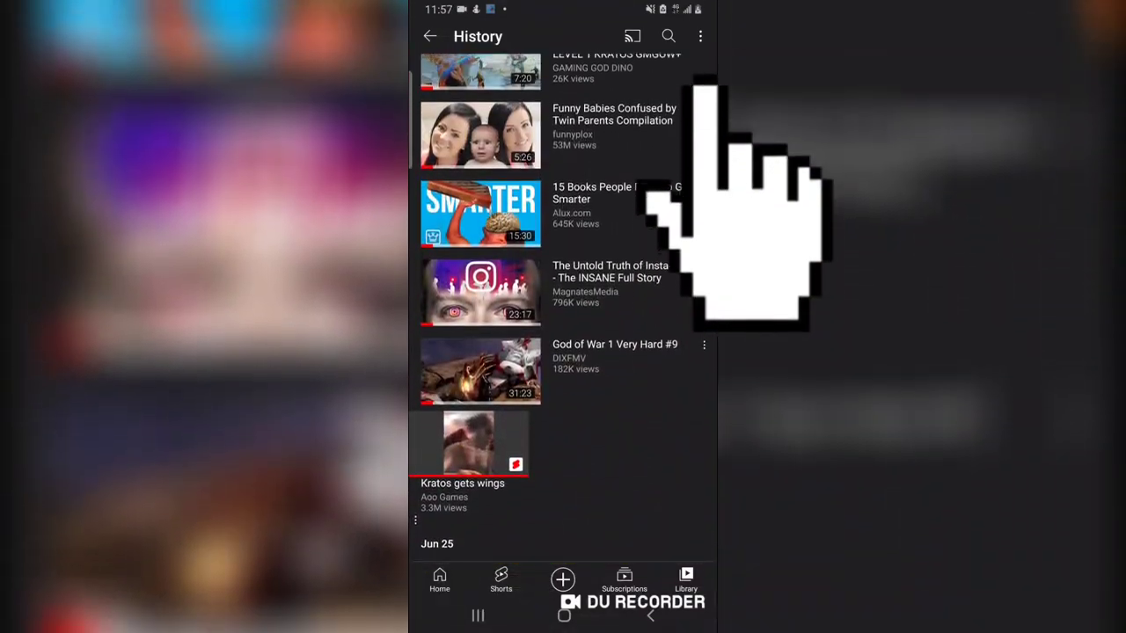
Reach History & privacy settings via the History page's History controls menu item
{"action": "left_click", "coordinate": [700, 35]}
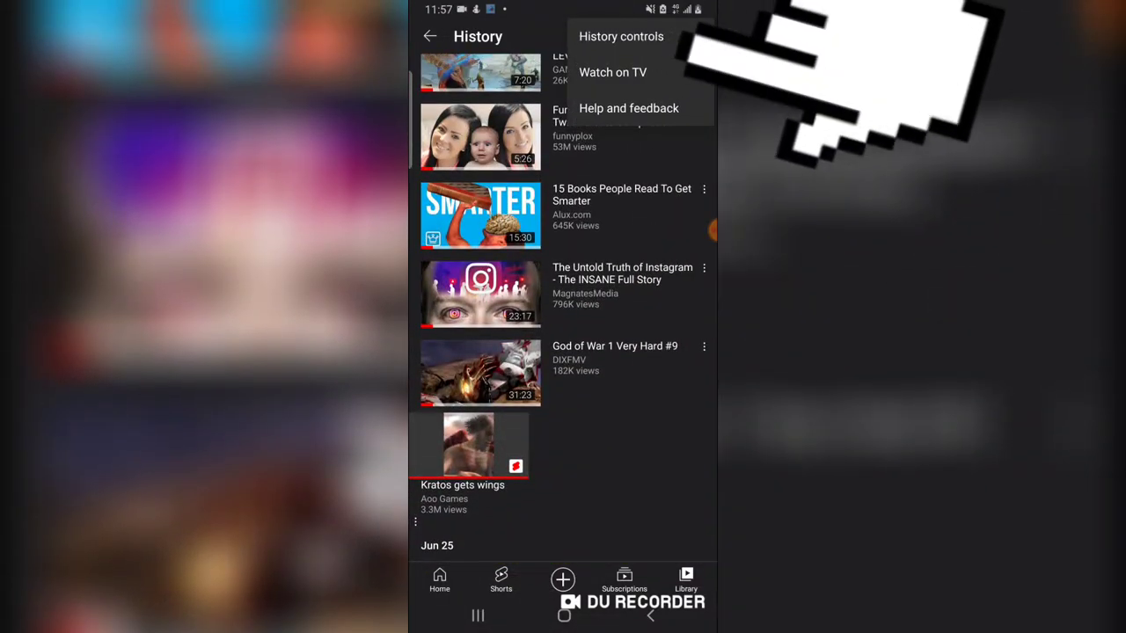
{"action": "left_click", "coordinate": [621, 35]}
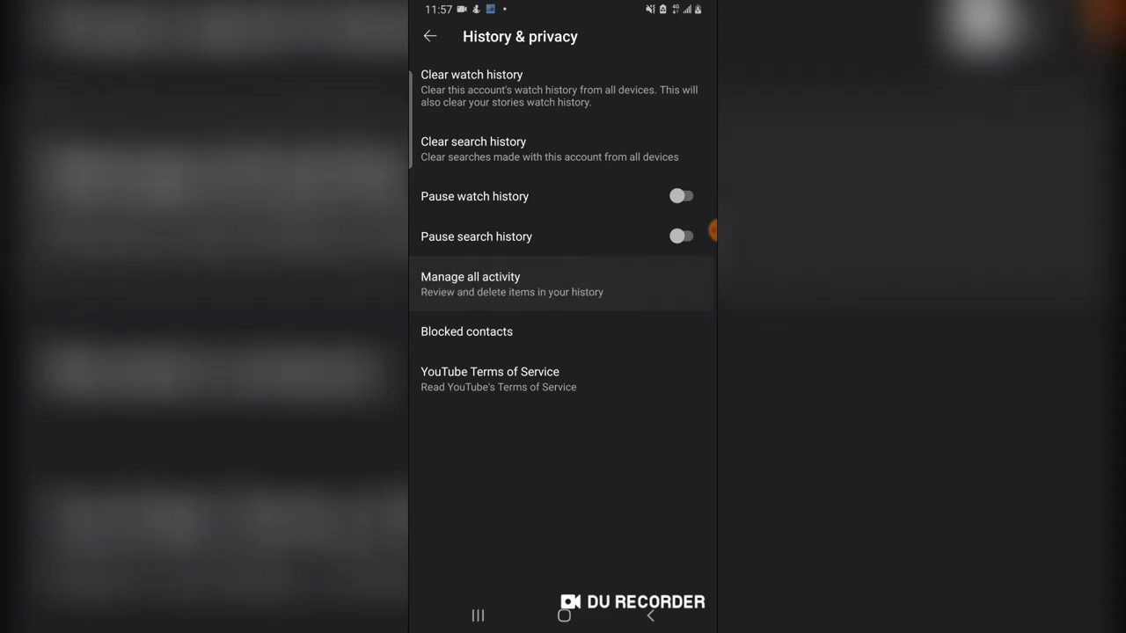
Manage all activity and scroll through the Google Account's YouTube History list
{"action": "left_click", "coordinate": [472, 285]}
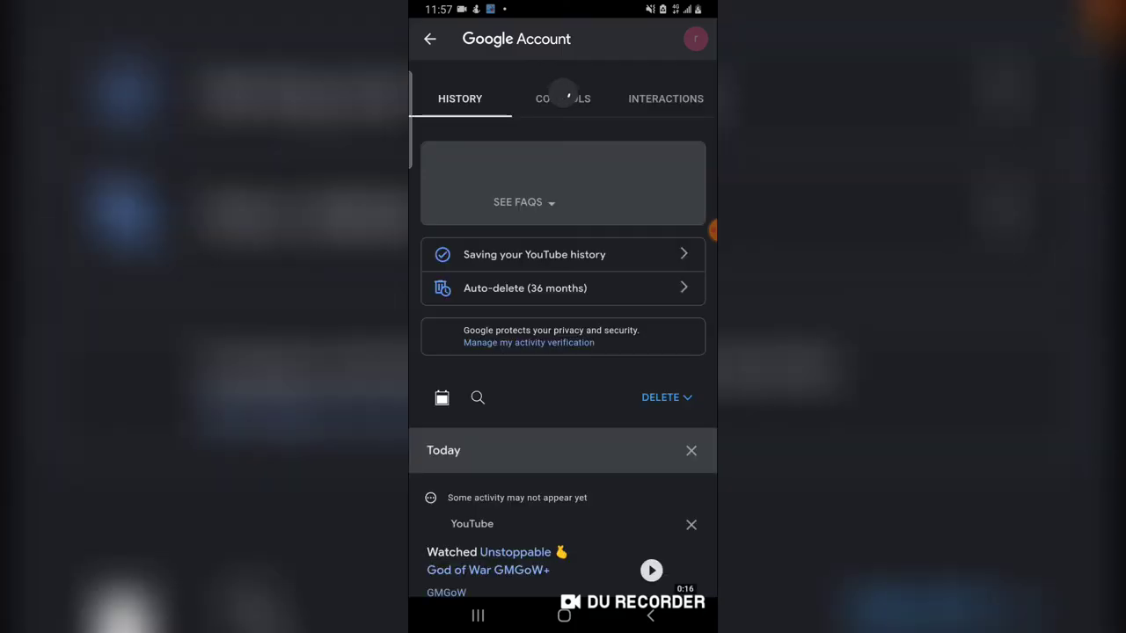
{"action": "scroll", "scroll_direction": "down", "scroll_amount": 3}
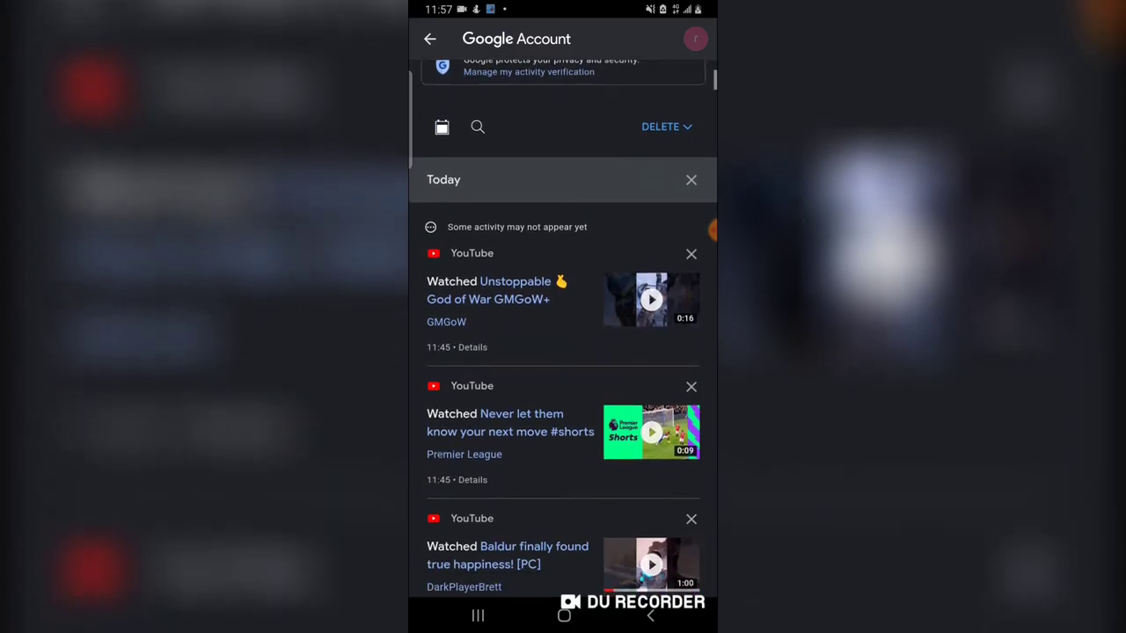
{"action": "scroll", "scroll_direction": "up", "scroll_amount": 3}
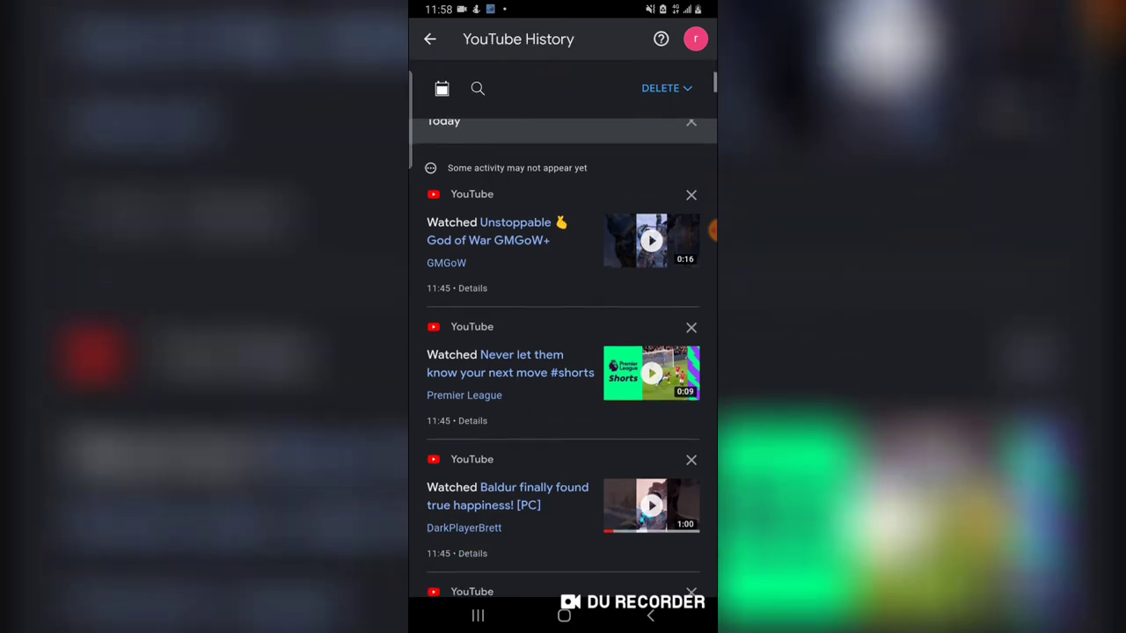
{"action": "scroll", "scroll_direction": "down", "scroll_amount": 3}
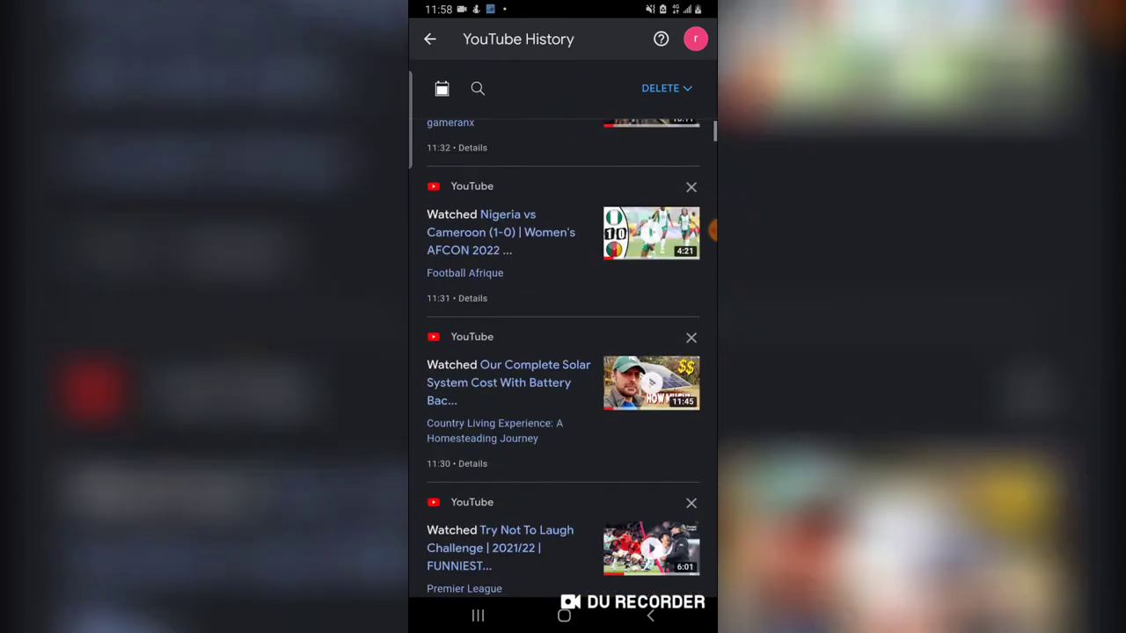
{"action": "scroll", "scroll_direction": "up", "scroll_amount": 3}
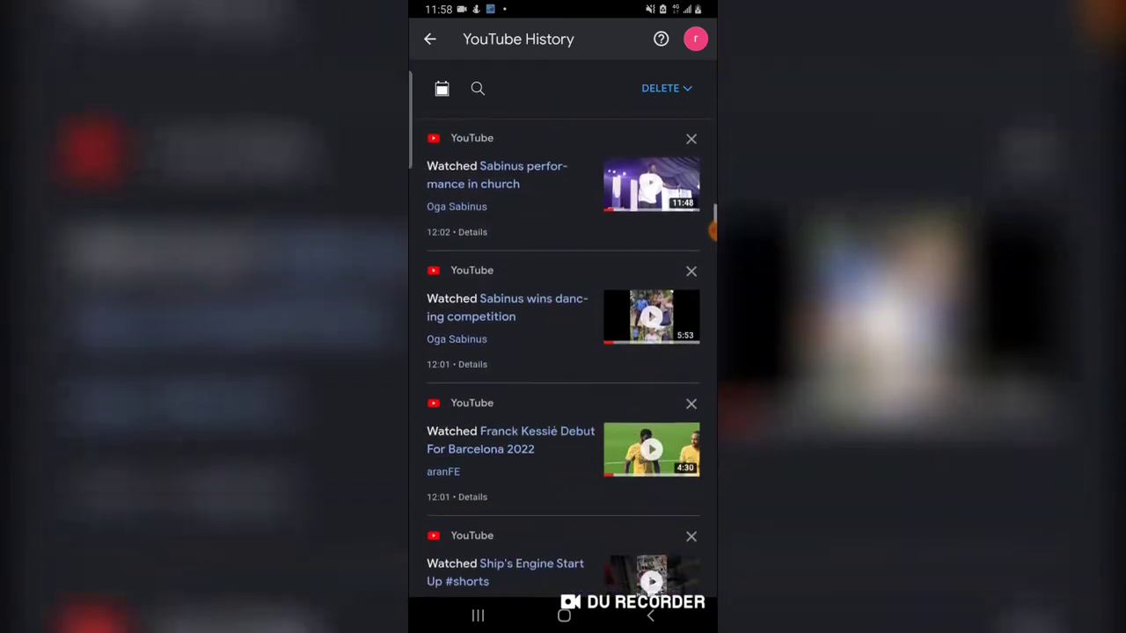
{"action": "scroll", "scroll_direction": "down", "scroll_amount": 3}
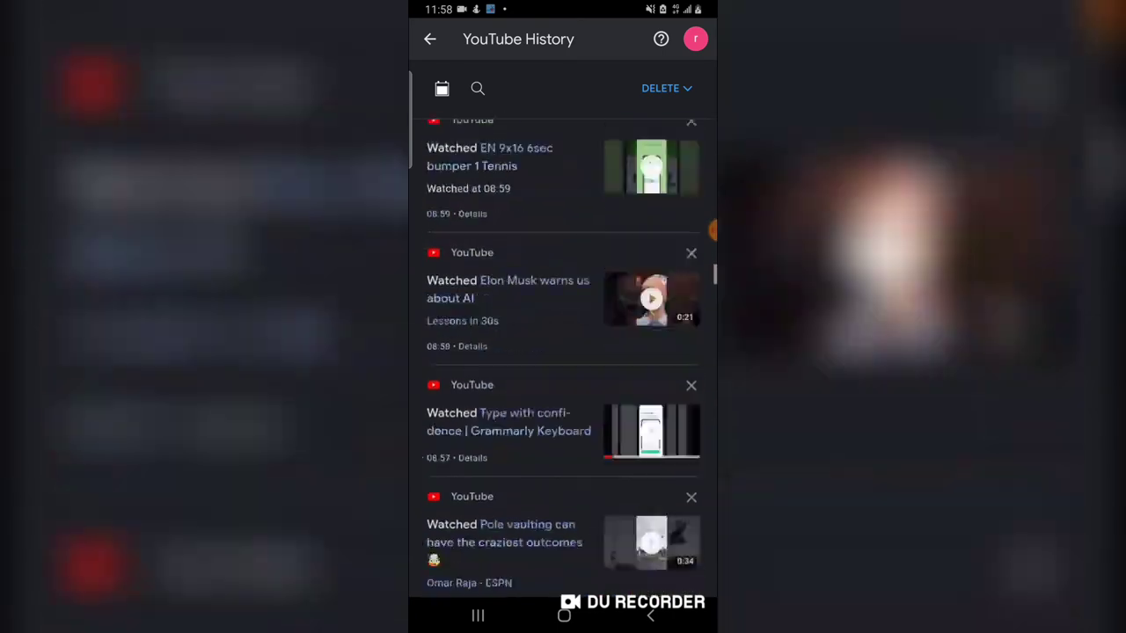
{"action": "scroll", "scroll_direction": "down", "scroll_amount": 3}
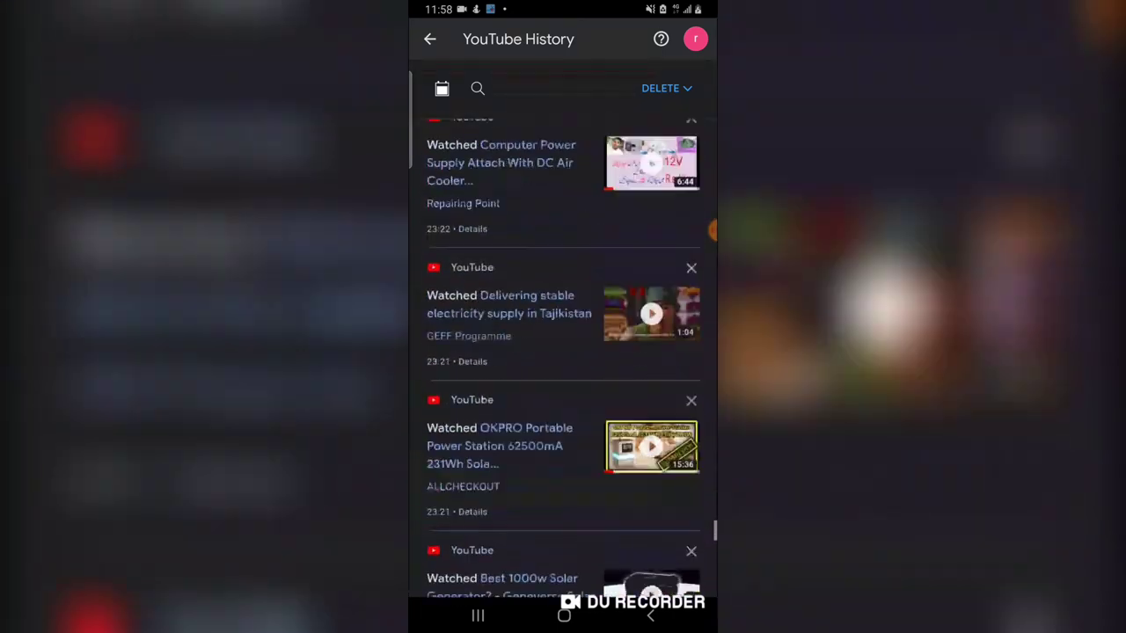
{"action": "scroll", "scroll_direction": "down", "scroll_amount": 3}
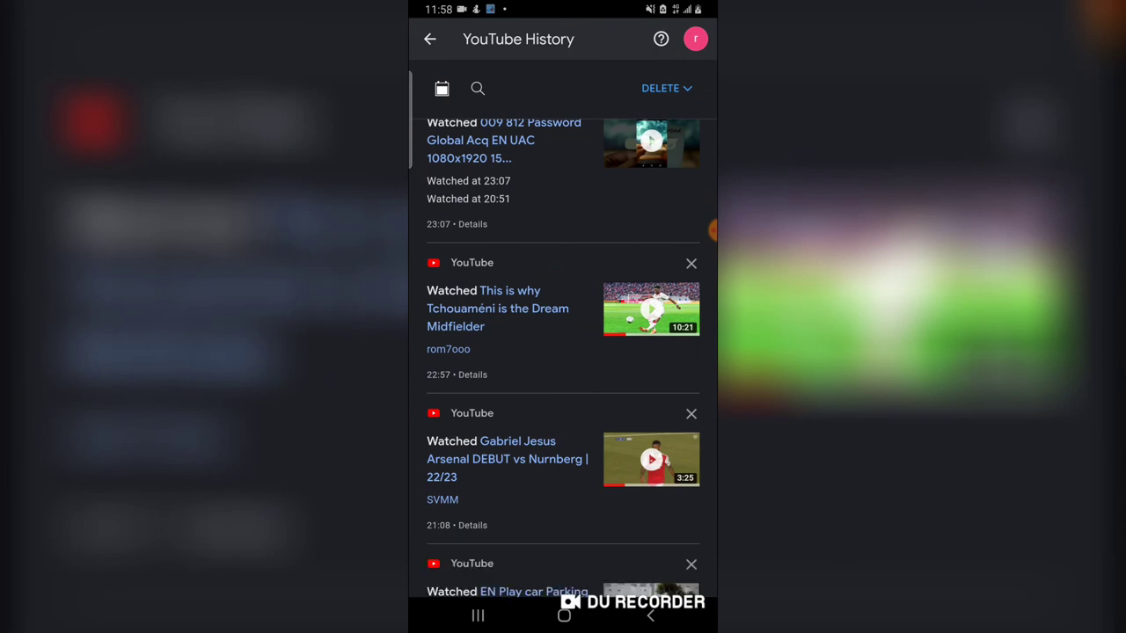
Go back from the activity page through settings to the YouTube Library
{"action": "left_click", "coordinate": [429, 39]}
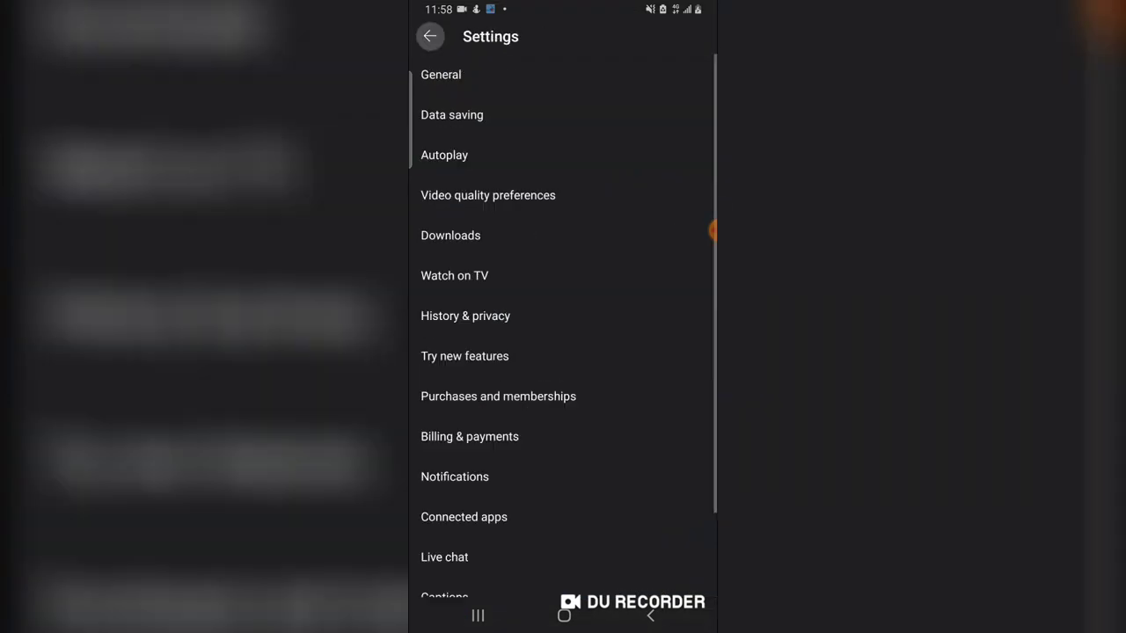
{"action": "left_click", "coordinate": [429, 35]}
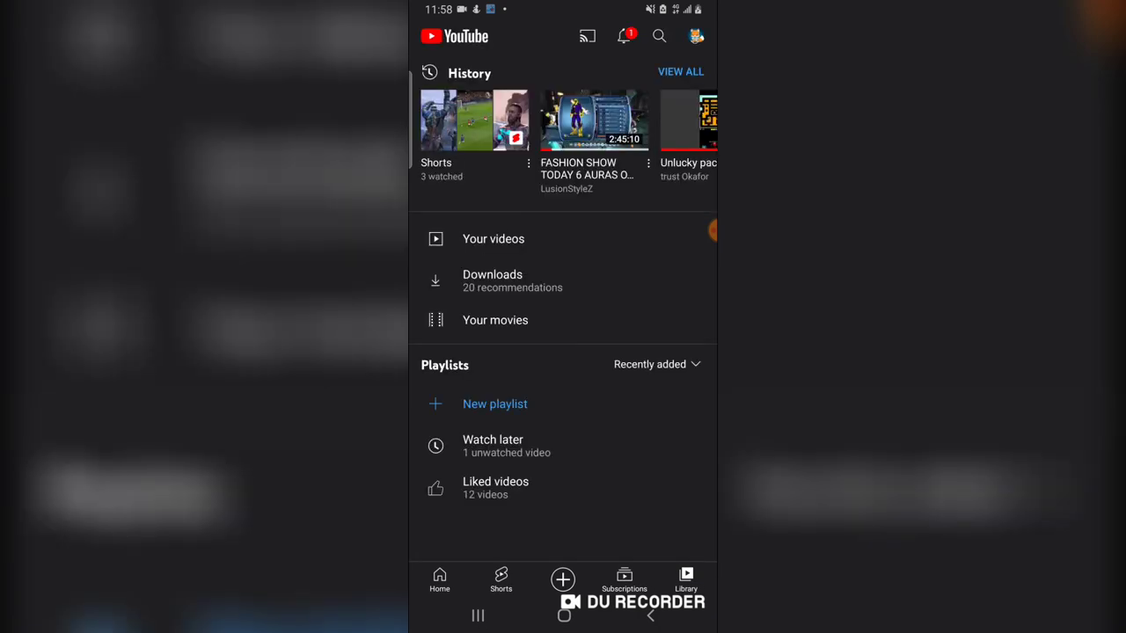